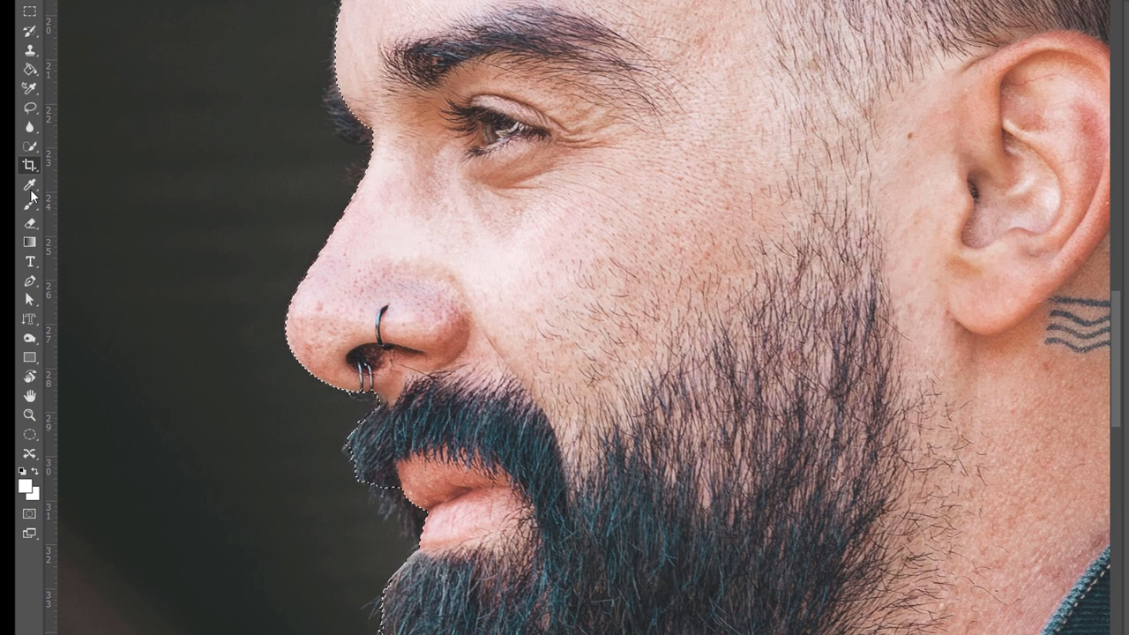
Step: Select the man with Select Subject and mask away the dark background
left_click(28, 107)
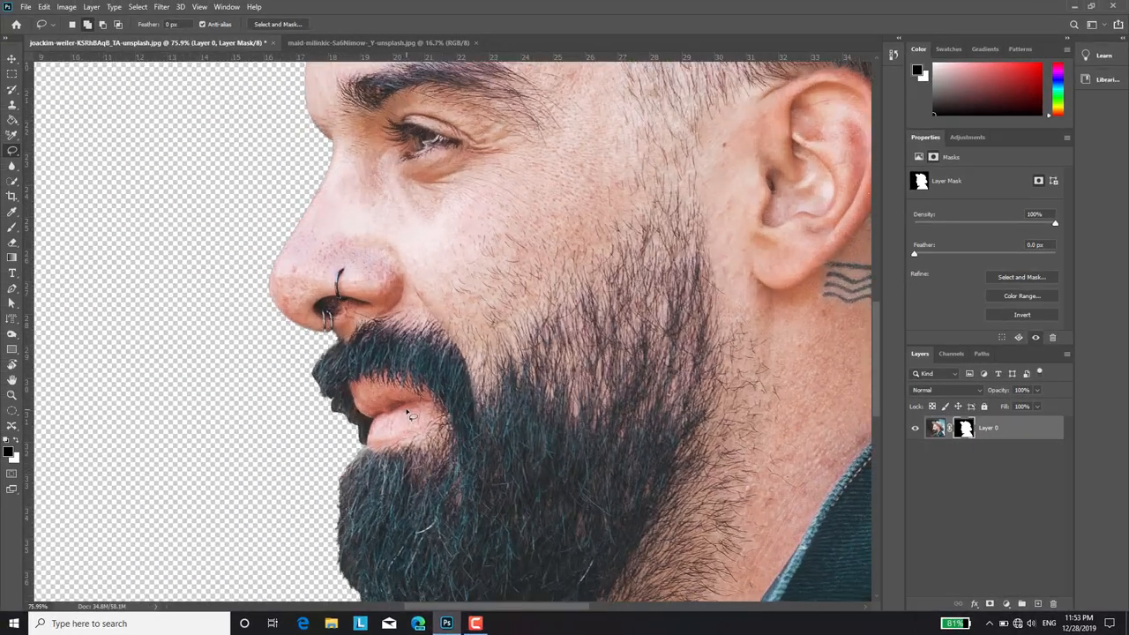
Step: Refine the mask edge along the beard with the Refine Edge Brush in Select and Mask
left_click(1021, 277)
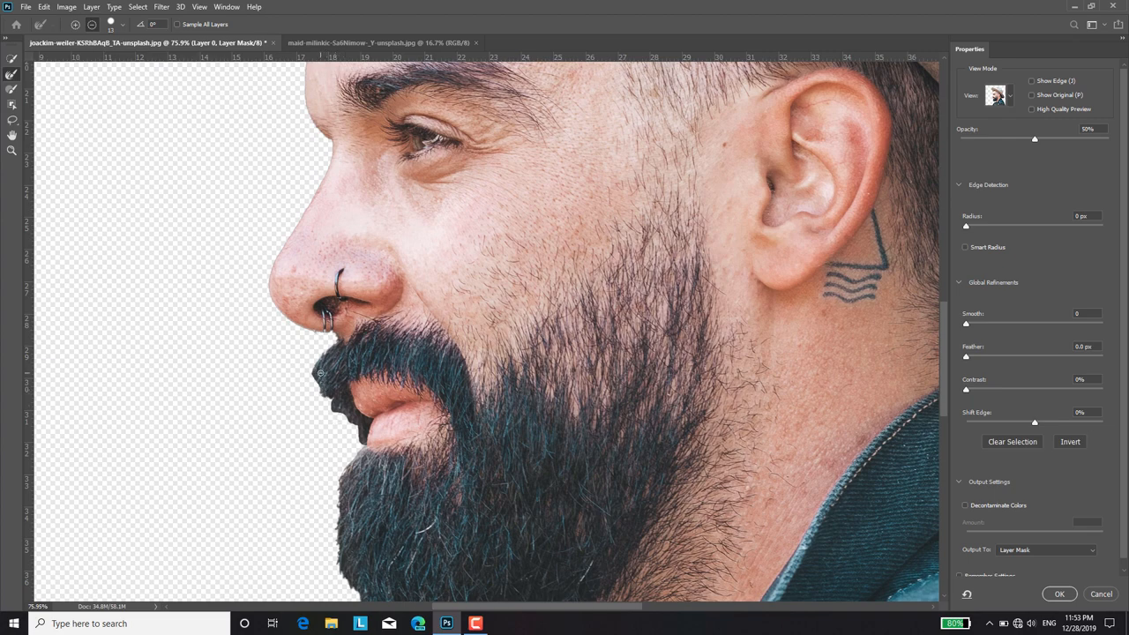
mouse_move(314, 392)
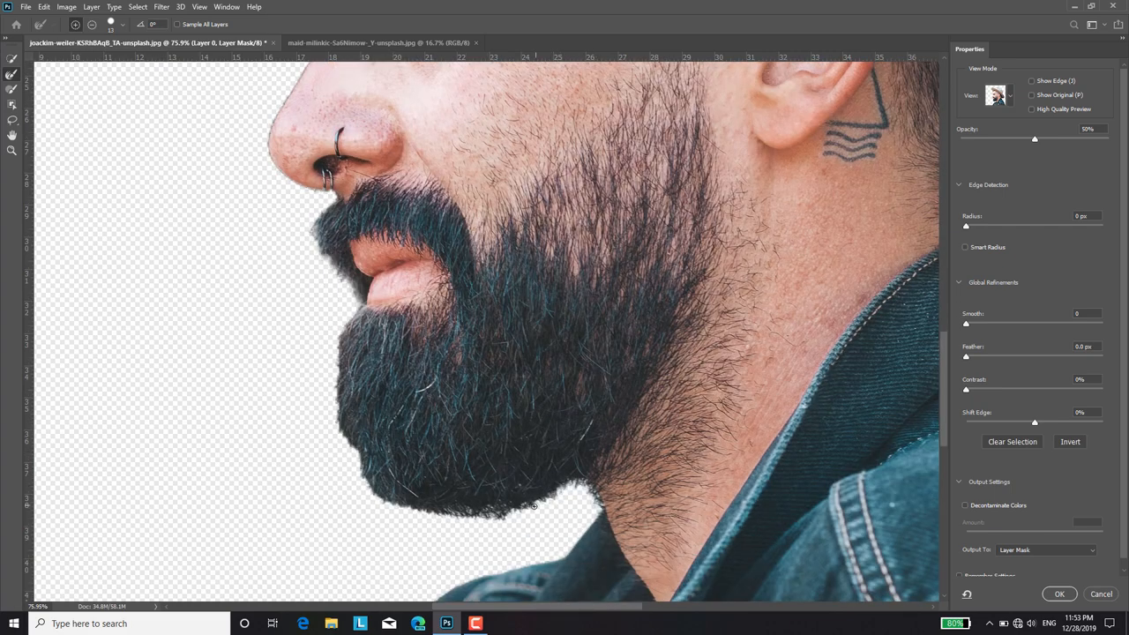
left_click_drag(533, 505, 377, 495)
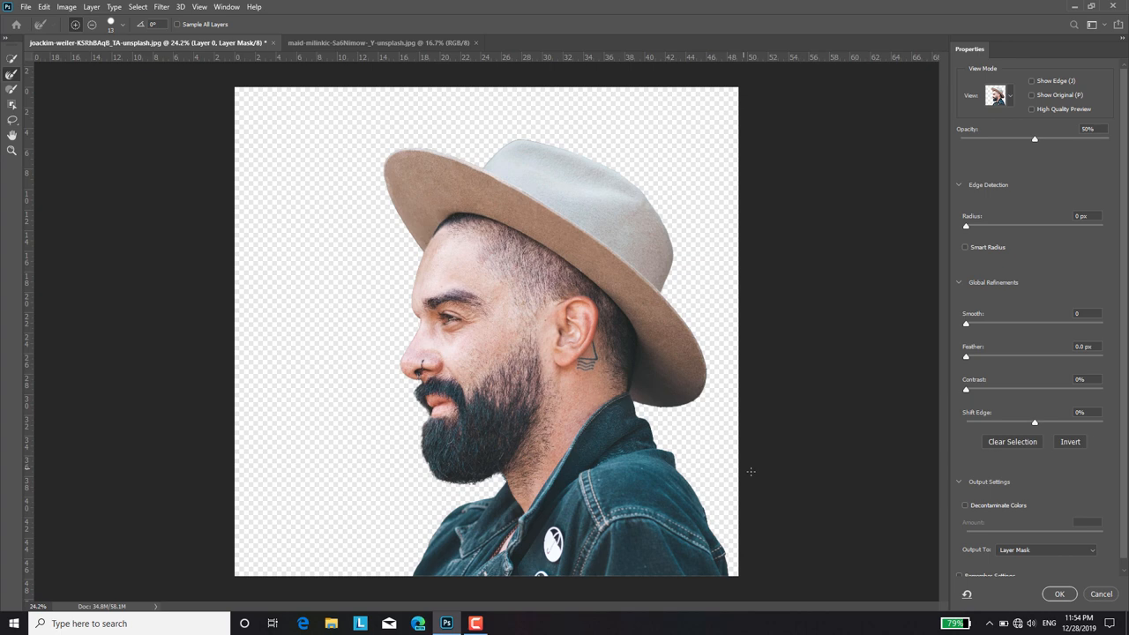
Step: Accept the refined cutout and place a blue Gradient Fill layer beneath the man's layer
left_click(1058, 592)
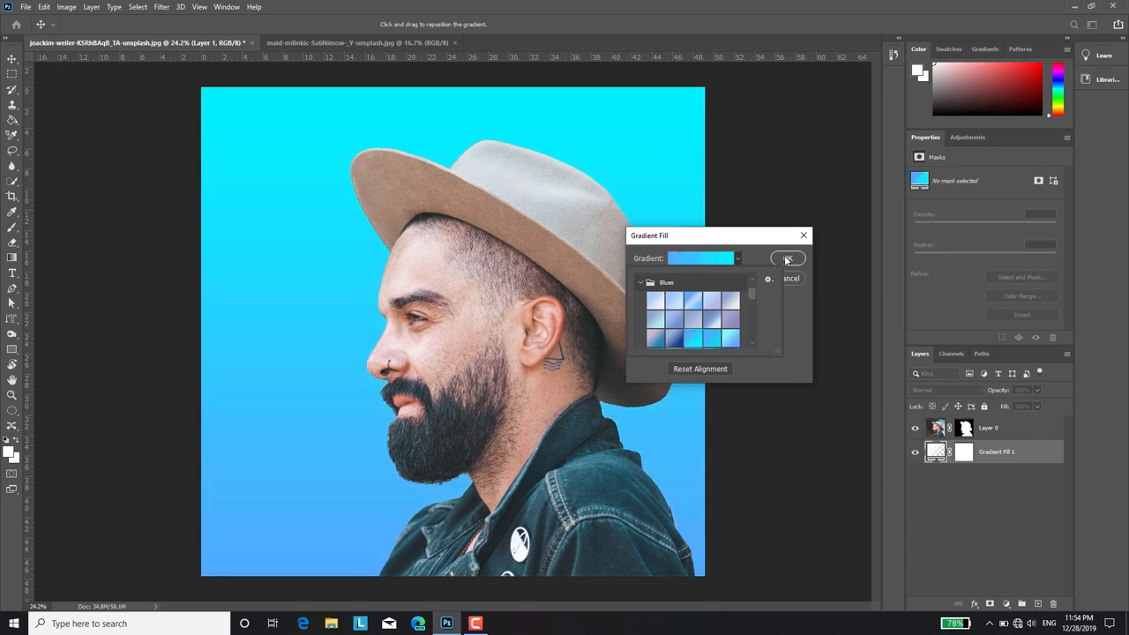
left_click(787, 257)
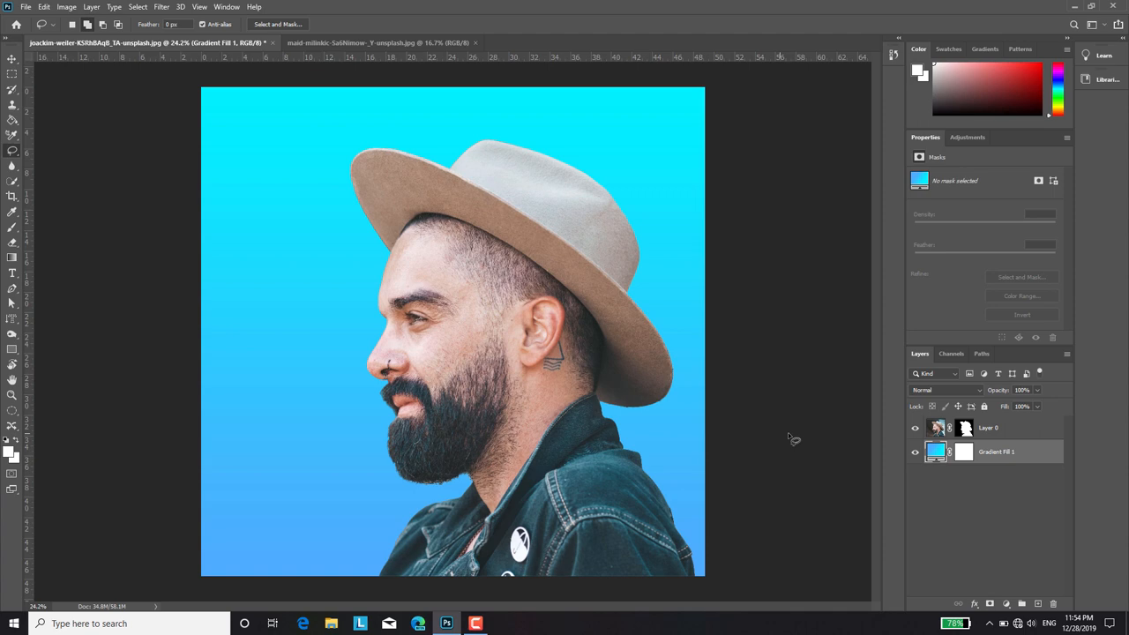
left_click(987, 428)
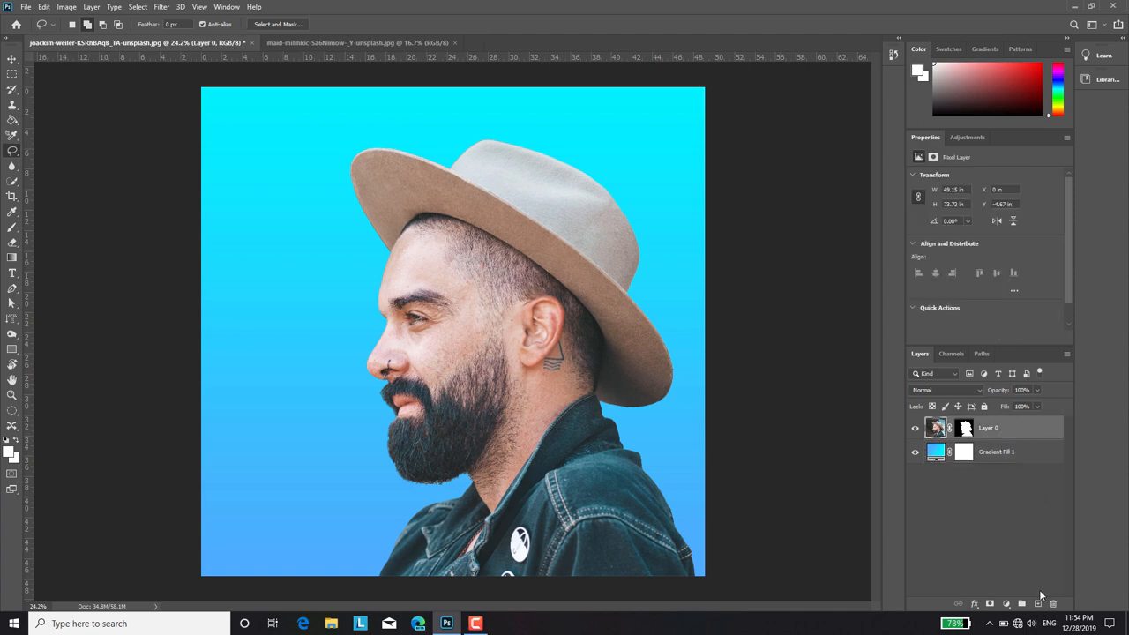
Step: Place the city skyline as Layer 1 clipped to the man's silhouette
left_click(357, 43)
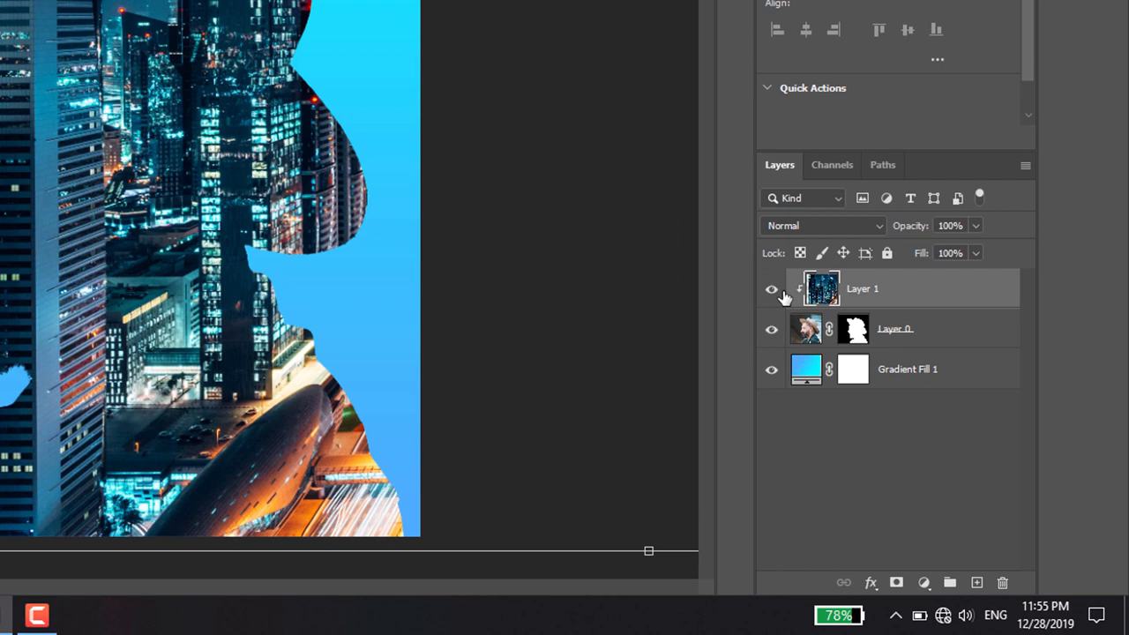
Step: Hide the skyline and add a Black & White adjustment with lowered Reds, Yellows, Greens and Blues
left_click(771, 289)
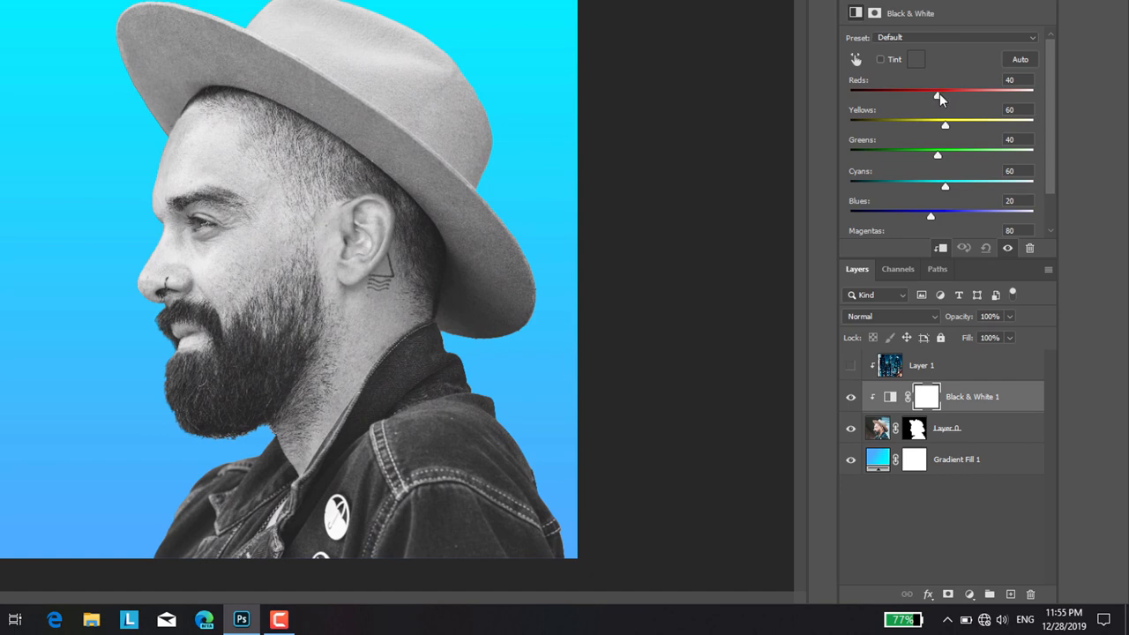
left_click_drag(936, 95, 914, 95)
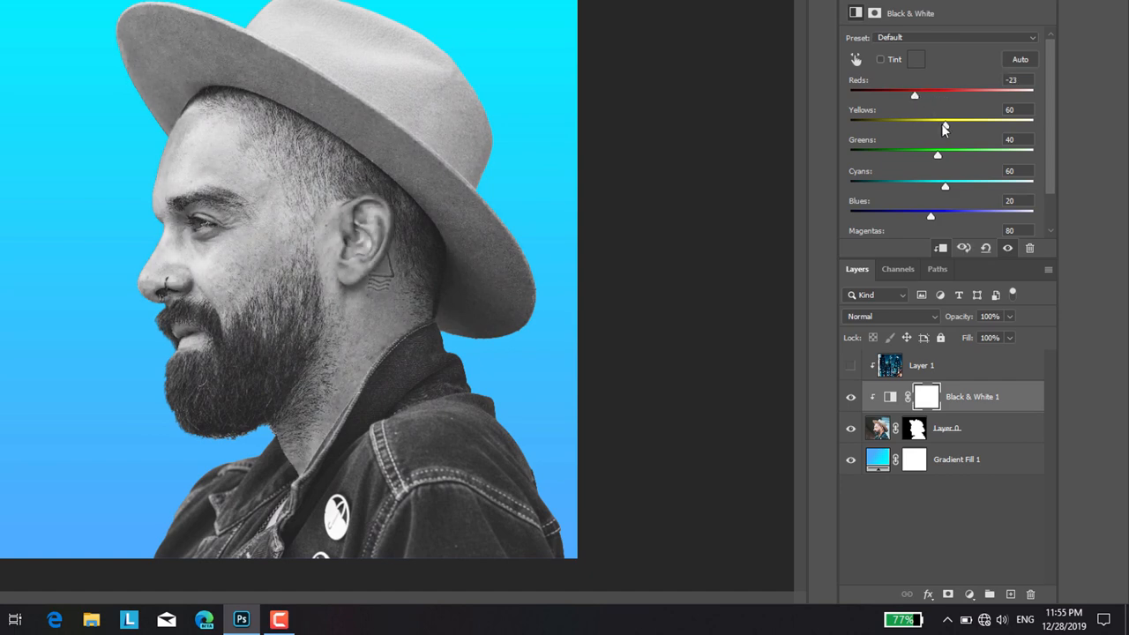
left_click_drag(944, 123, 933, 124)
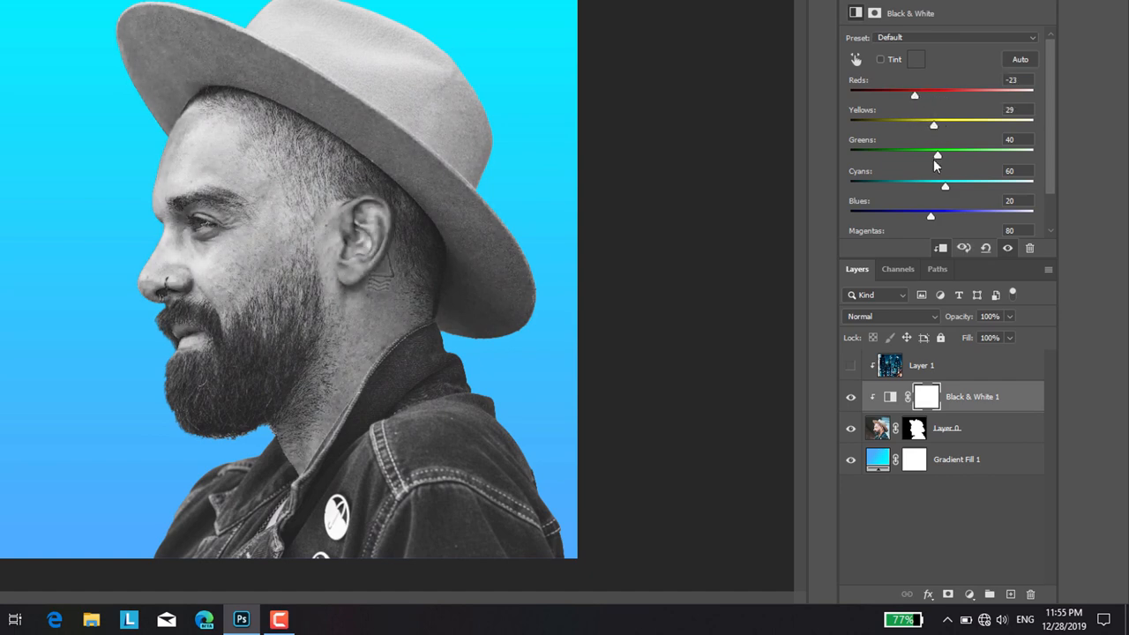
left_click_drag(938, 155, 911, 155)
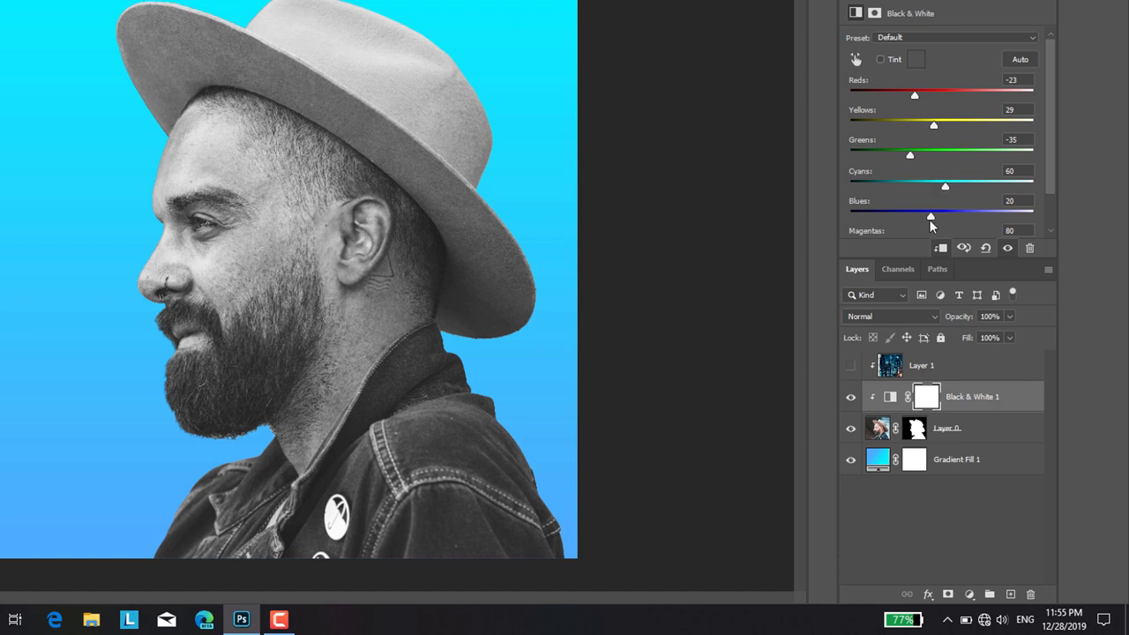
left_click_drag(932, 215, 850, 215)
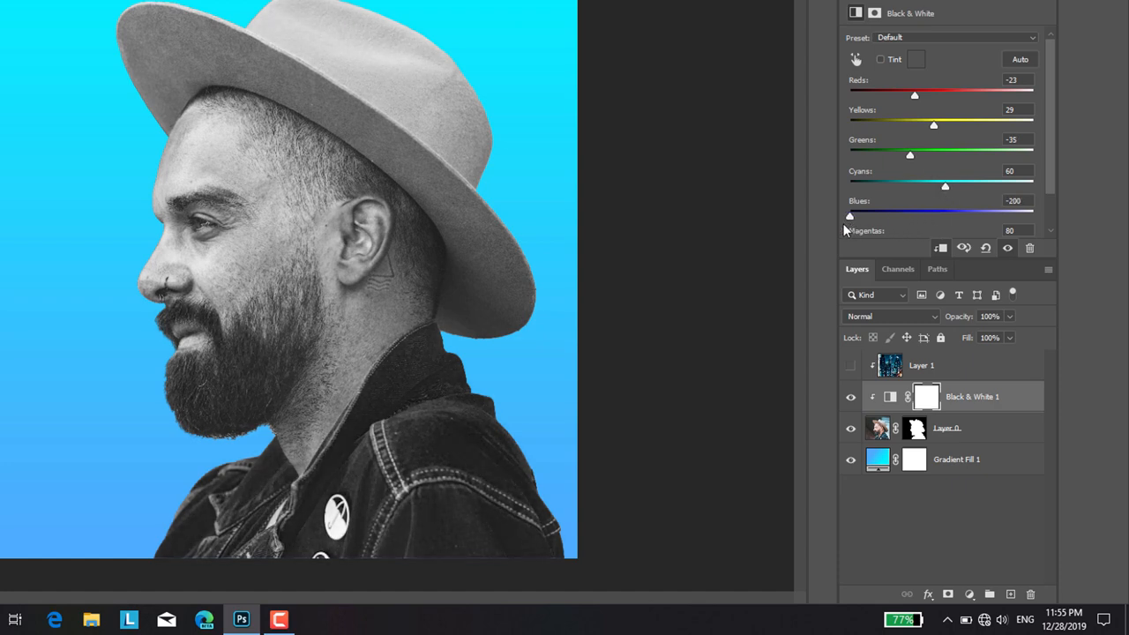
left_click_drag(945, 186, 910, 185)
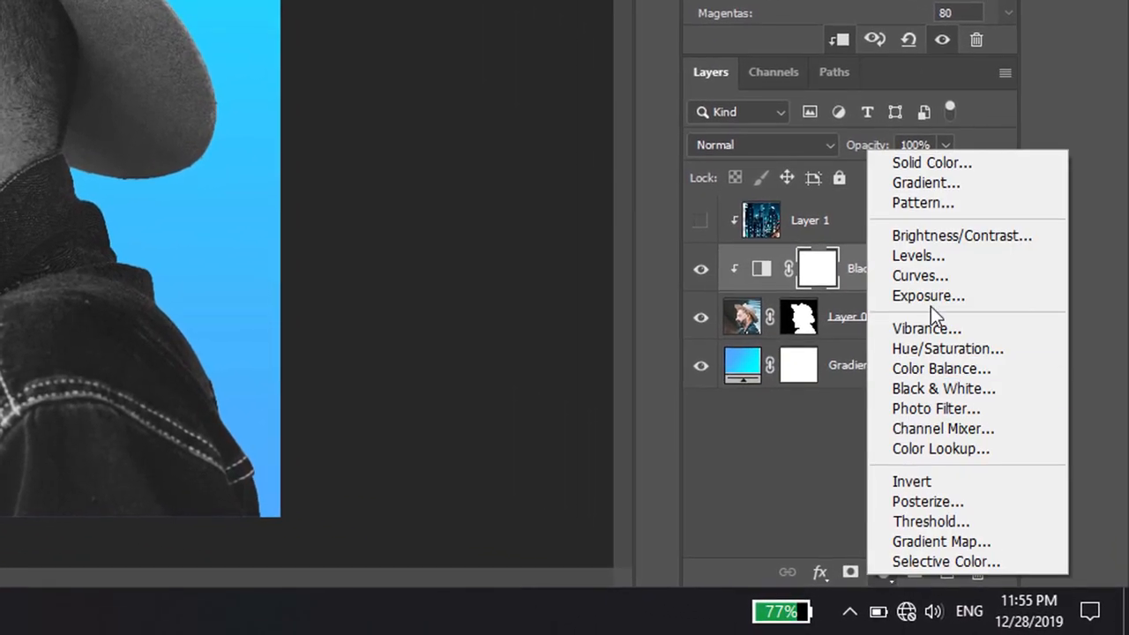
Step: Add a Curves adjustment and pull the tone curve upward over the grayscale portrait
left_click(920, 275)
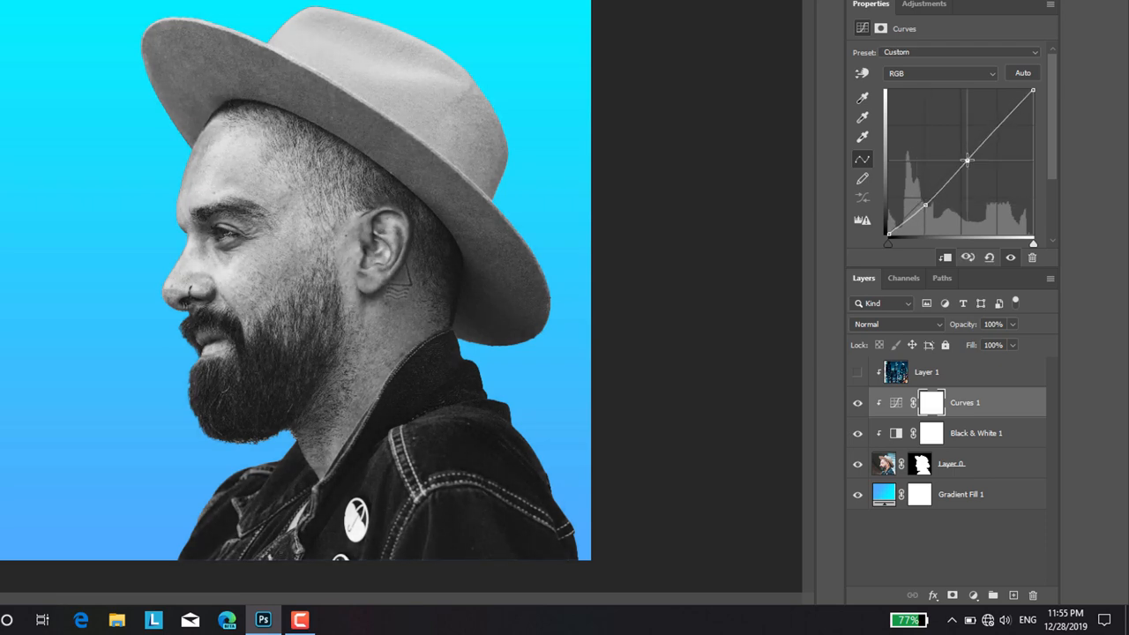
left_click_drag(968, 158, 1003, 123)
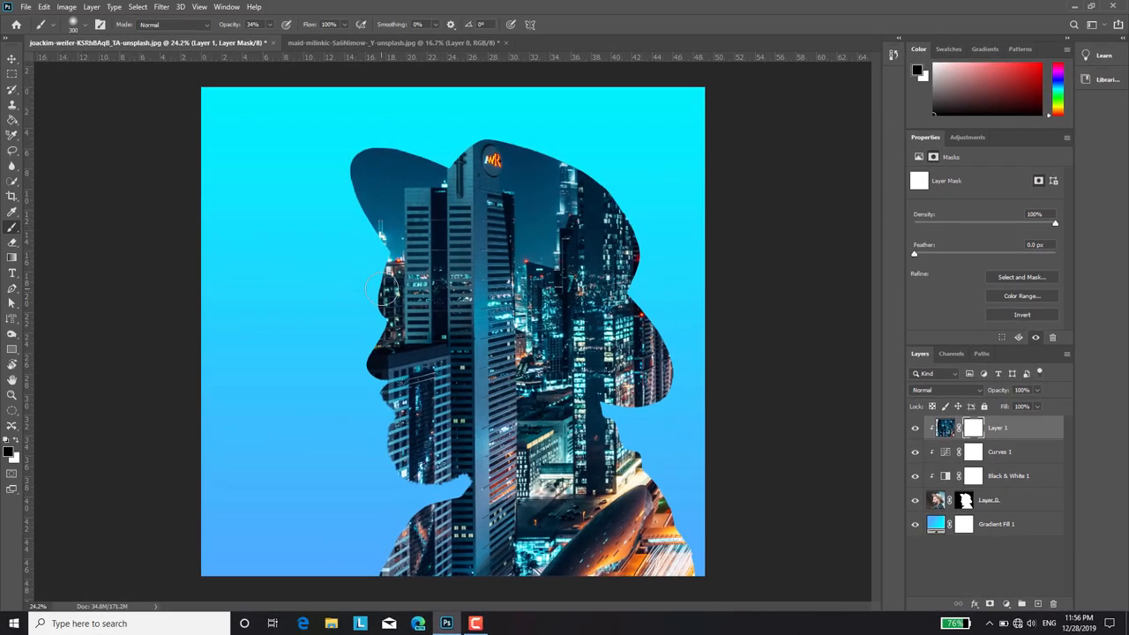
Step: Paint the skyline's mask with a soft low-opacity black brush to reveal the face, eye, cheek and beard
left_click_drag(381, 283, 391, 476)
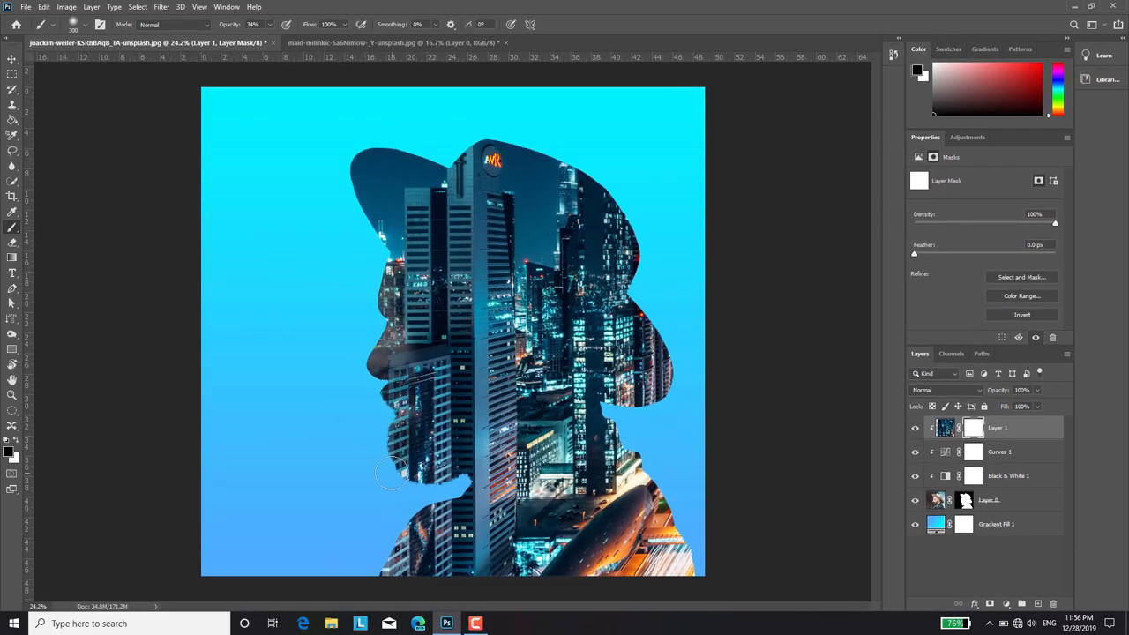
left_click_drag(392, 473, 397, 304)
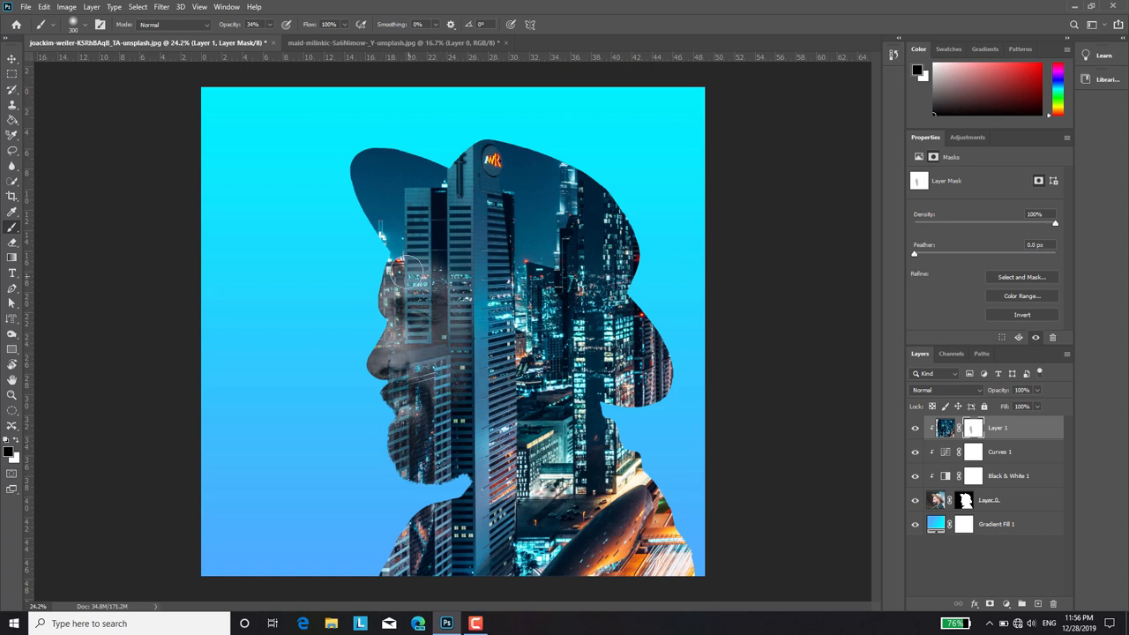
left_click_drag(406, 273, 493, 344)
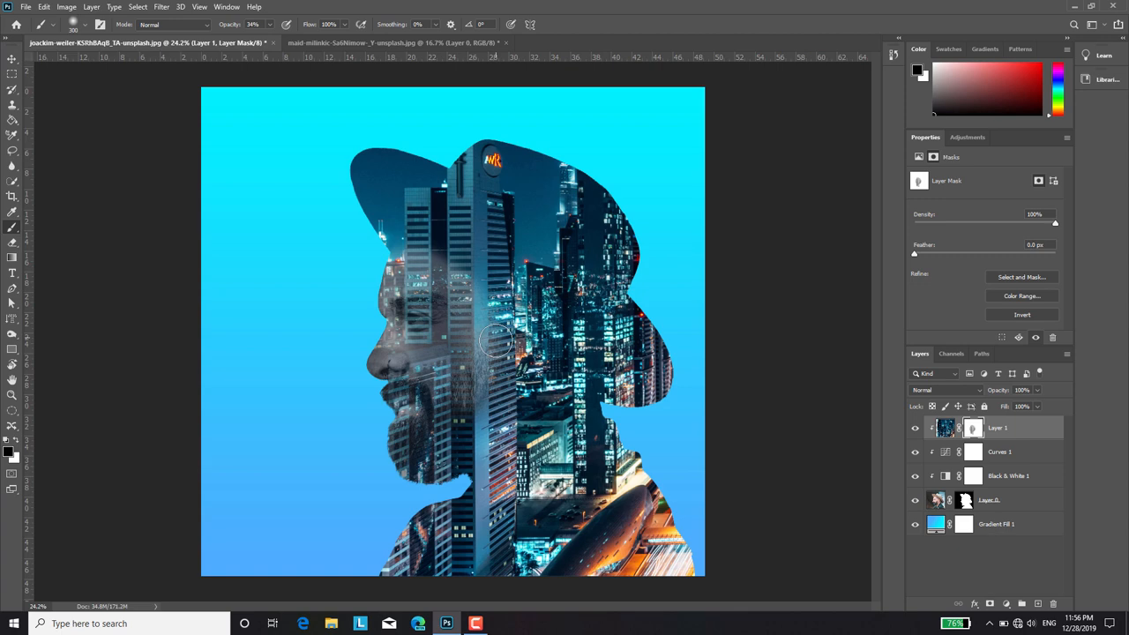
left_click_drag(494, 339, 473, 374)
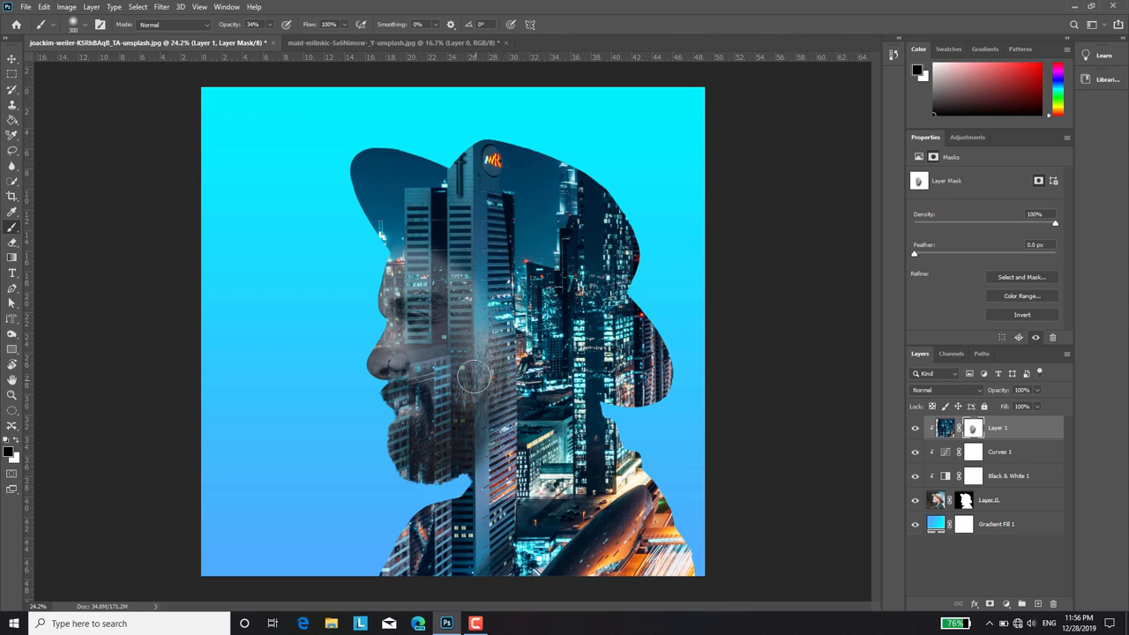
left_click_drag(473, 379, 406, 339)
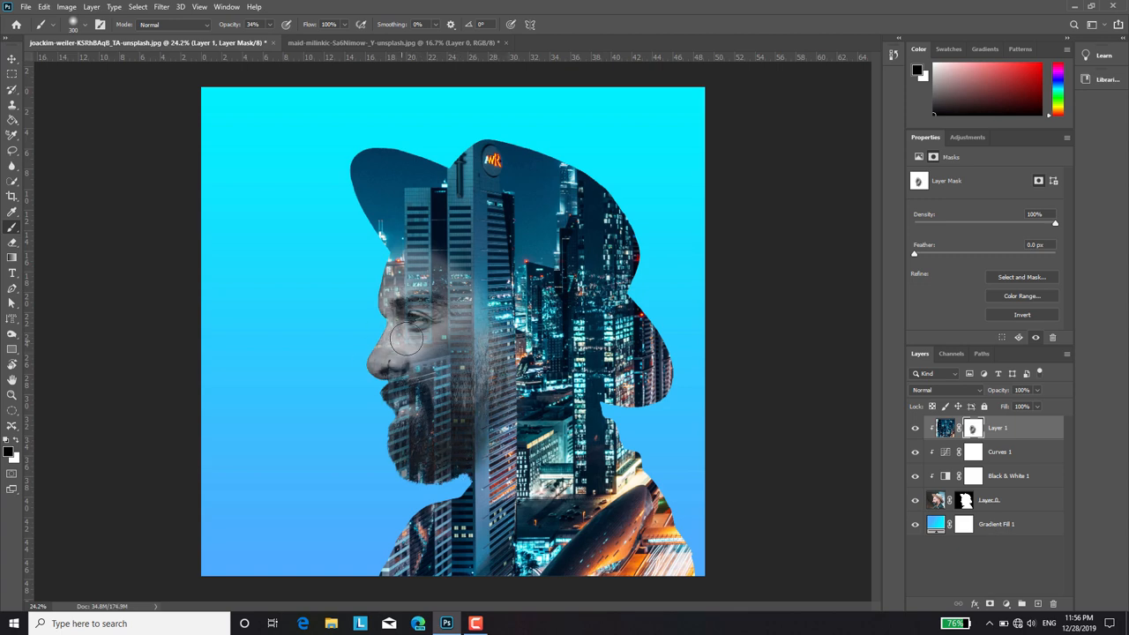
left_click_drag(409, 339, 477, 304)
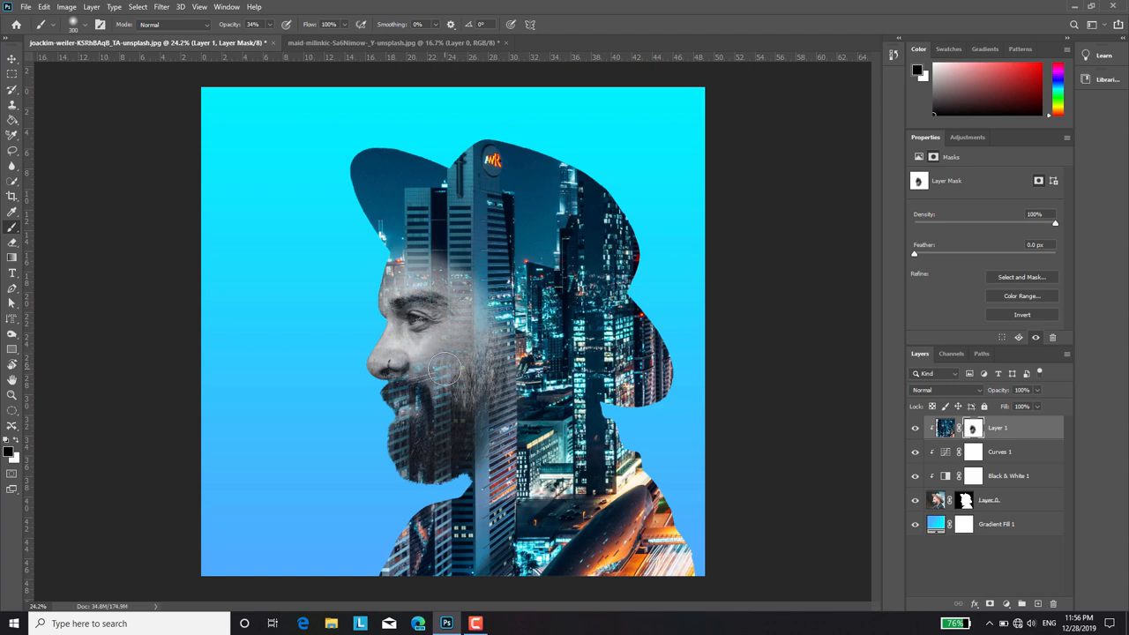
left_click_drag(445, 365, 432, 365)
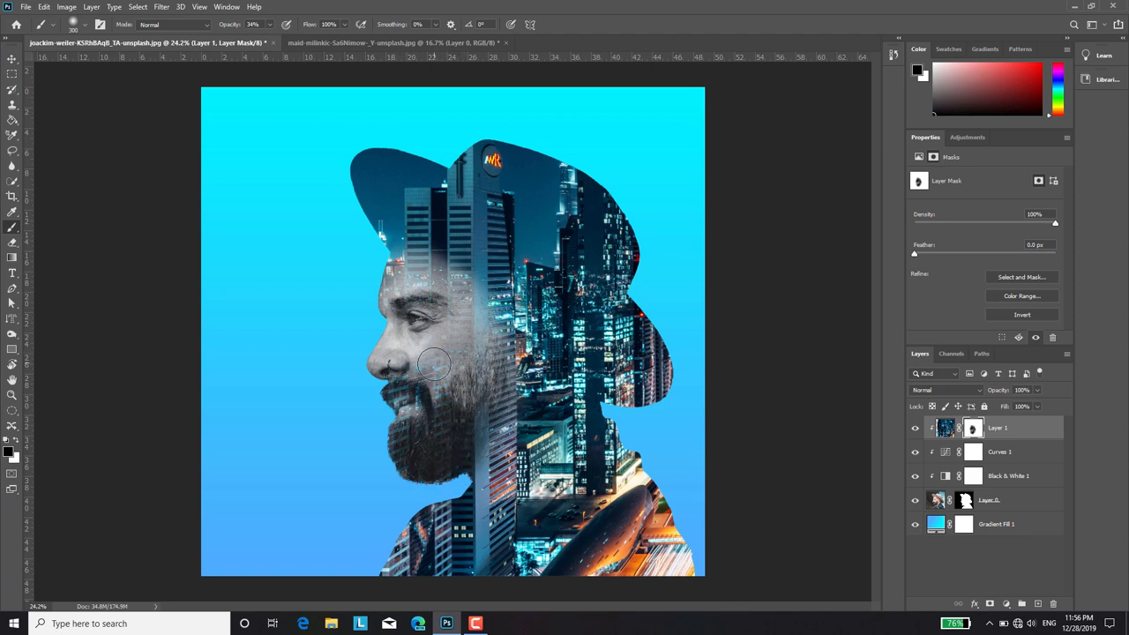
left_click_drag(432, 361, 432, 385)
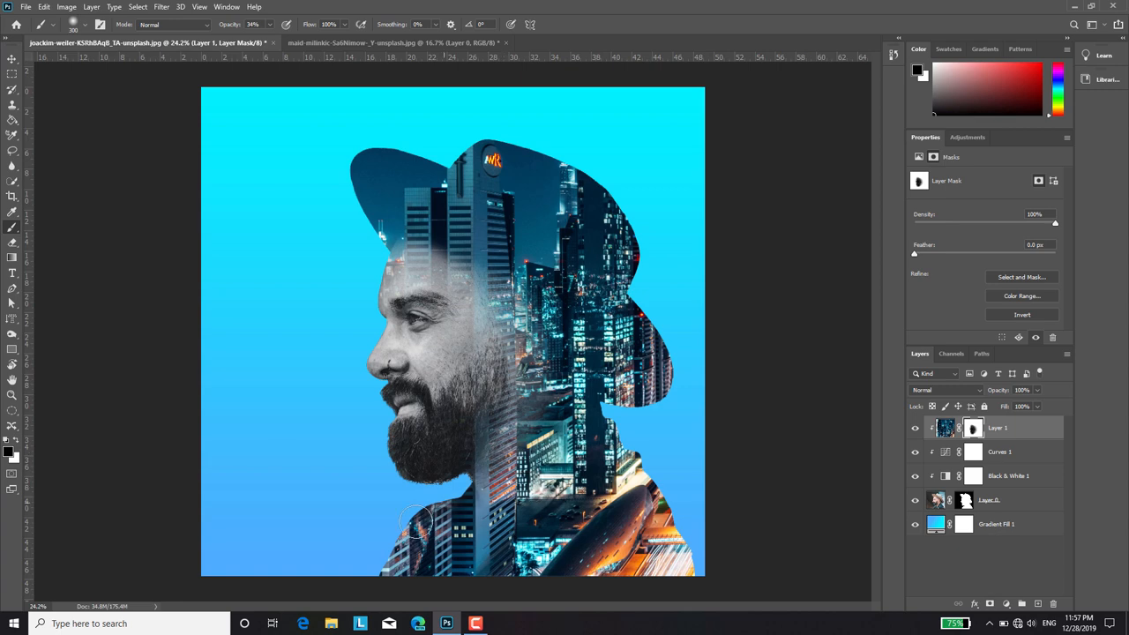
Step: Soften the skyline further over the face, near the jacket and under the hat brim
left_click_drag(414, 520, 666, 512)
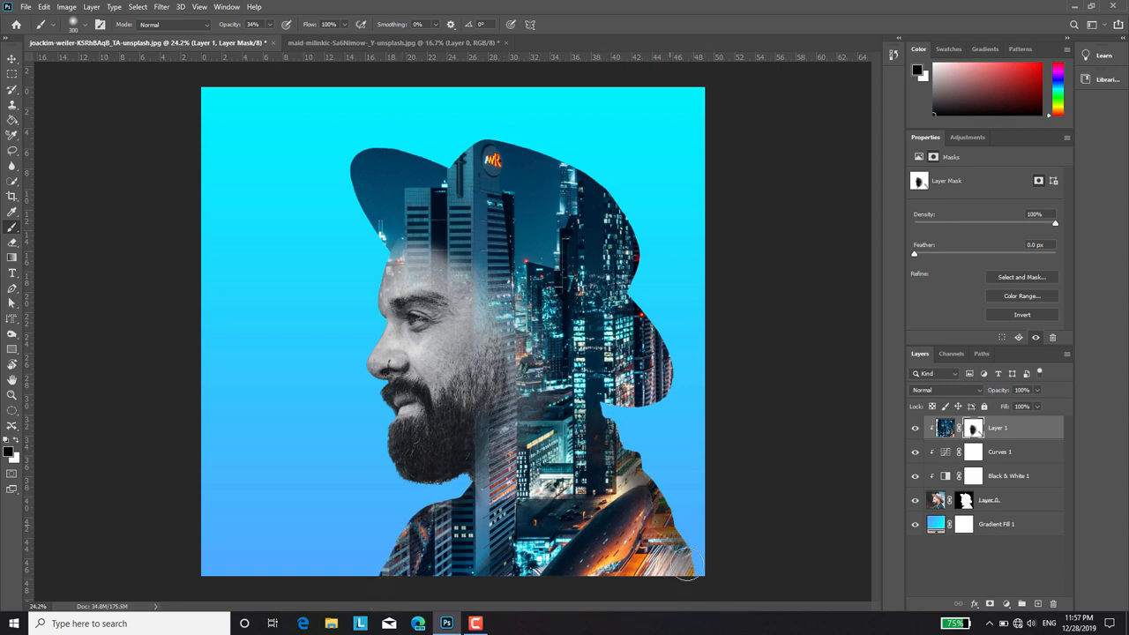
left_click_drag(688, 568, 614, 476)
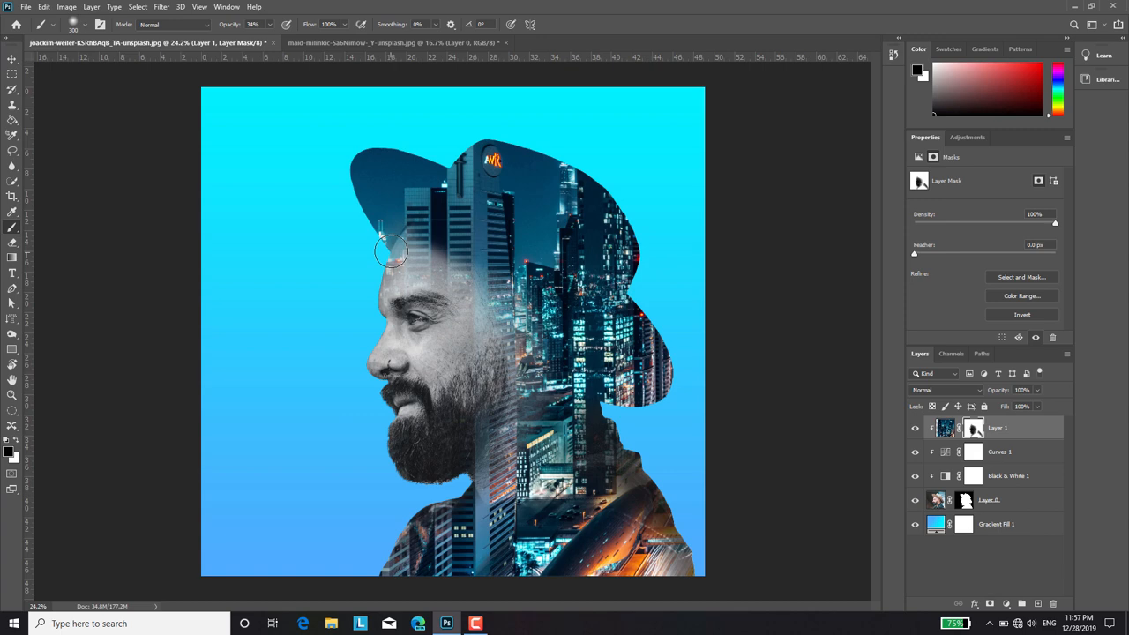
left_click_drag(391, 251, 349, 302)
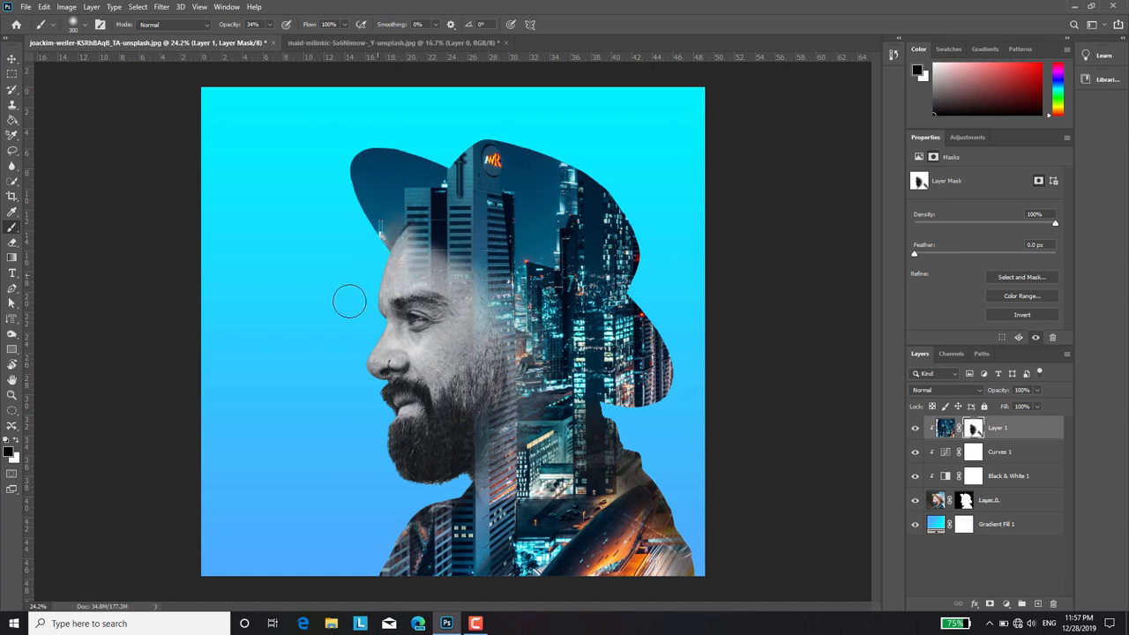
mouse_move(26, 371)
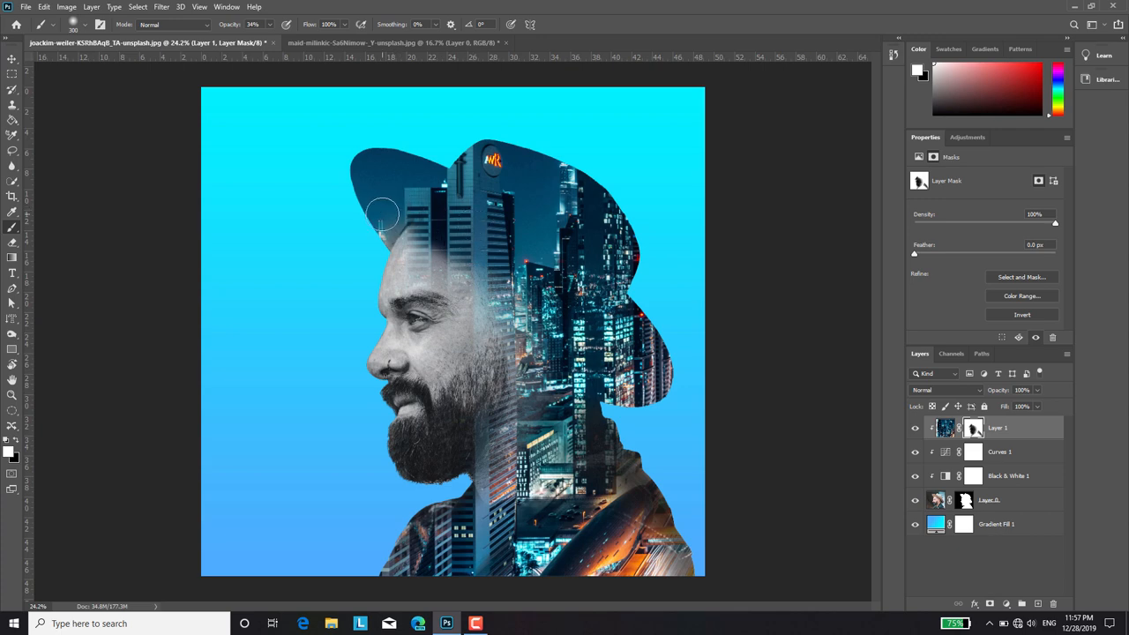
left_click_drag(383, 214, 360, 241)
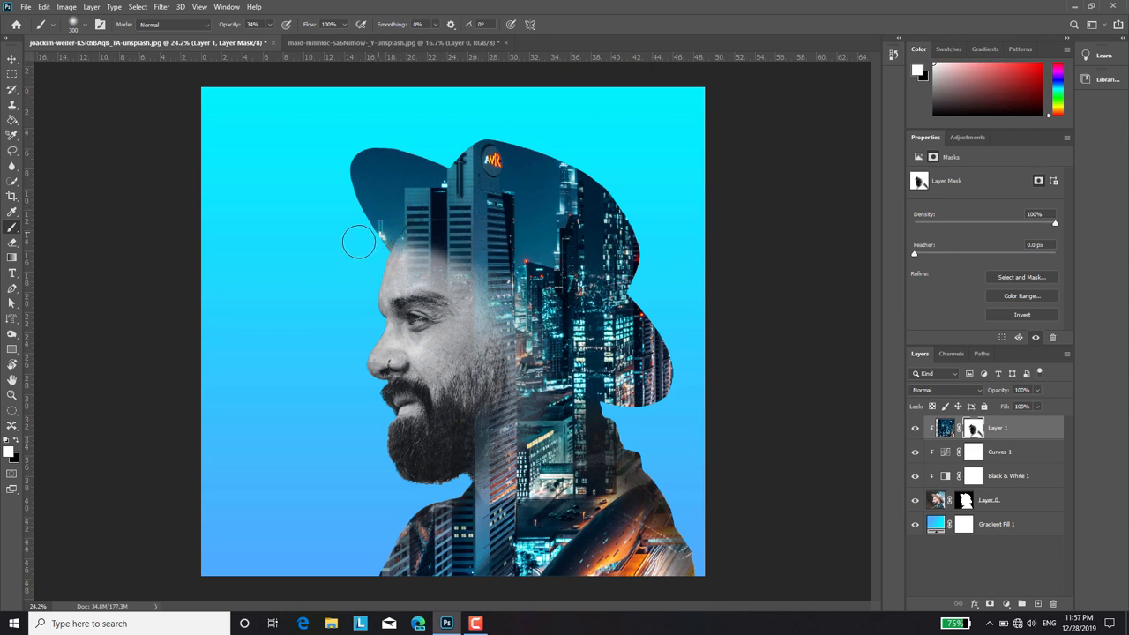